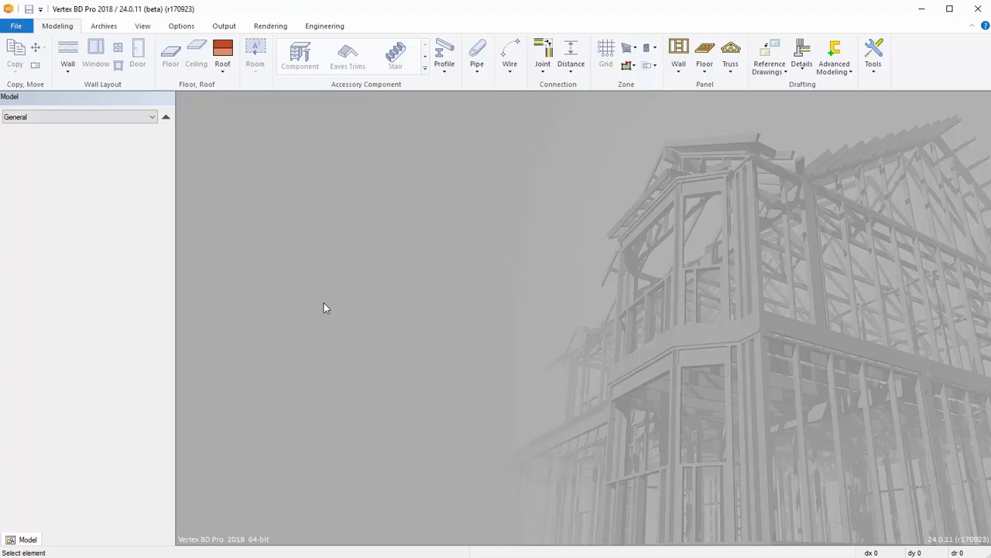
pyautogui.moveTo(374, 31)
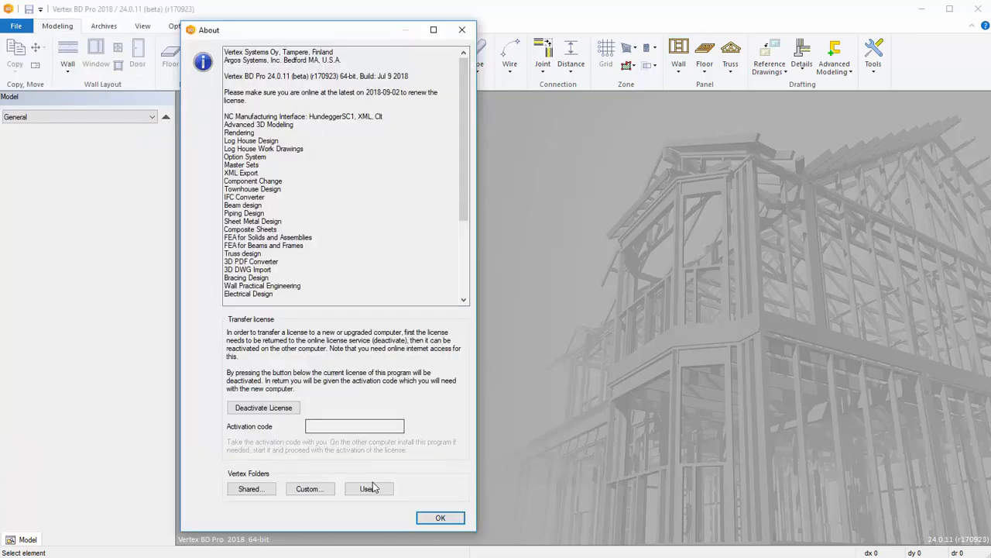
# Open the user folder D:\24BD\user from About and open its SETUP file in Notepad++
pyautogui.click(370, 488)
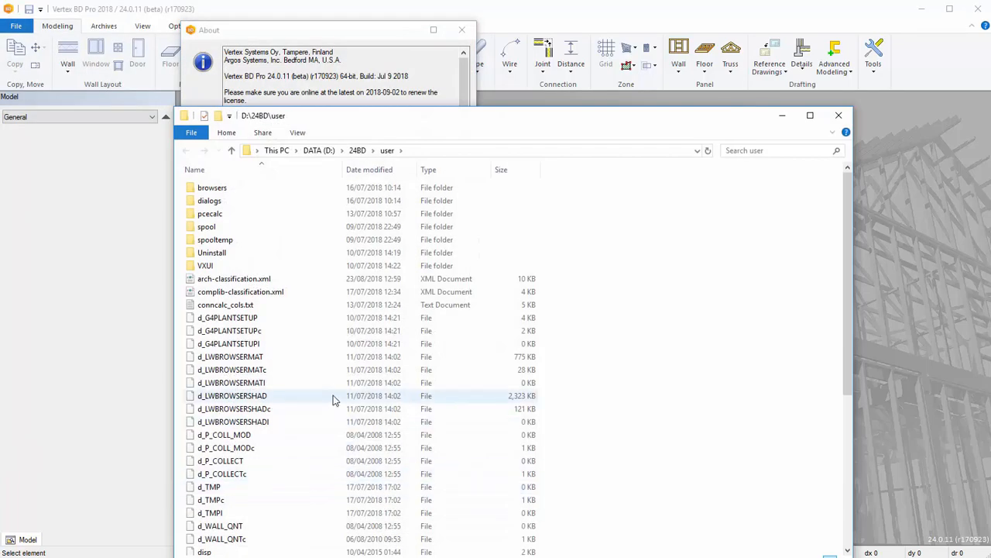
pyautogui.scroll(-3)
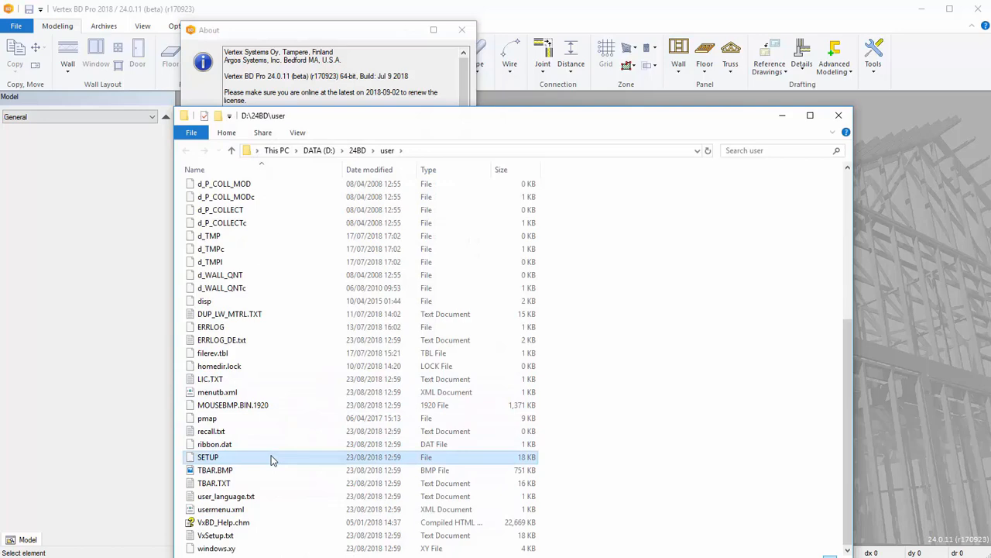
pyautogui.doubleClick(207, 456)
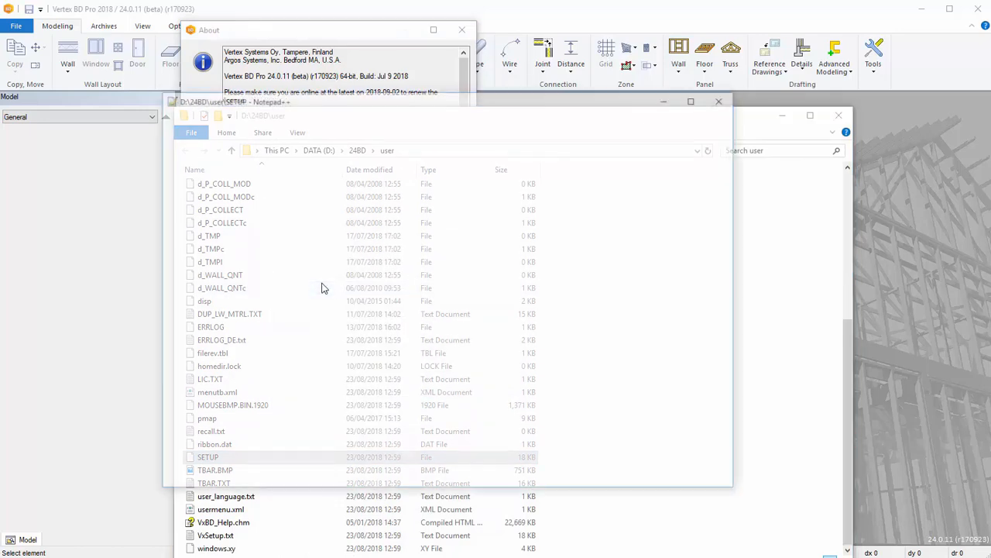
# Change set.system.menu from 0 to 1 in the SETUP file
pyautogui.doubleClick(208, 456)
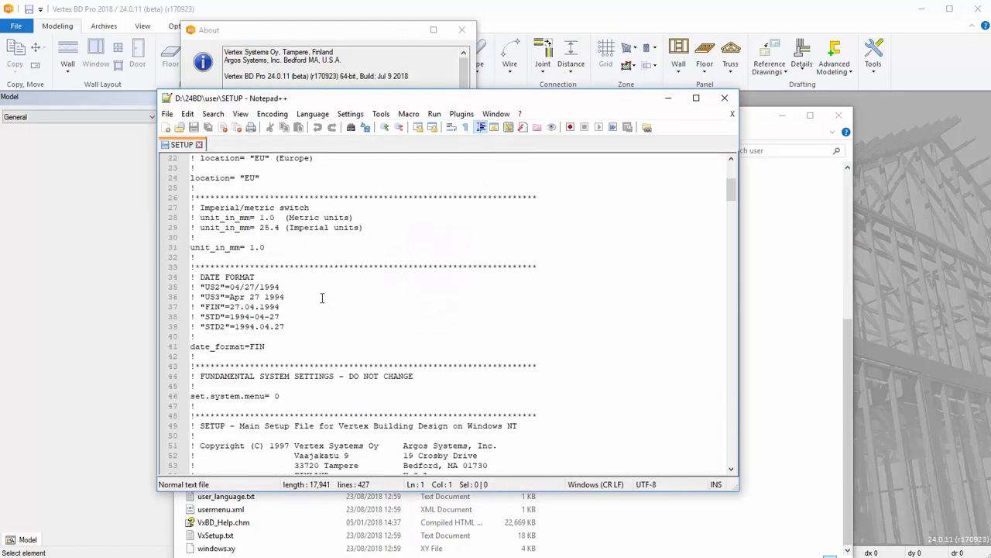
pyautogui.click(302, 396)
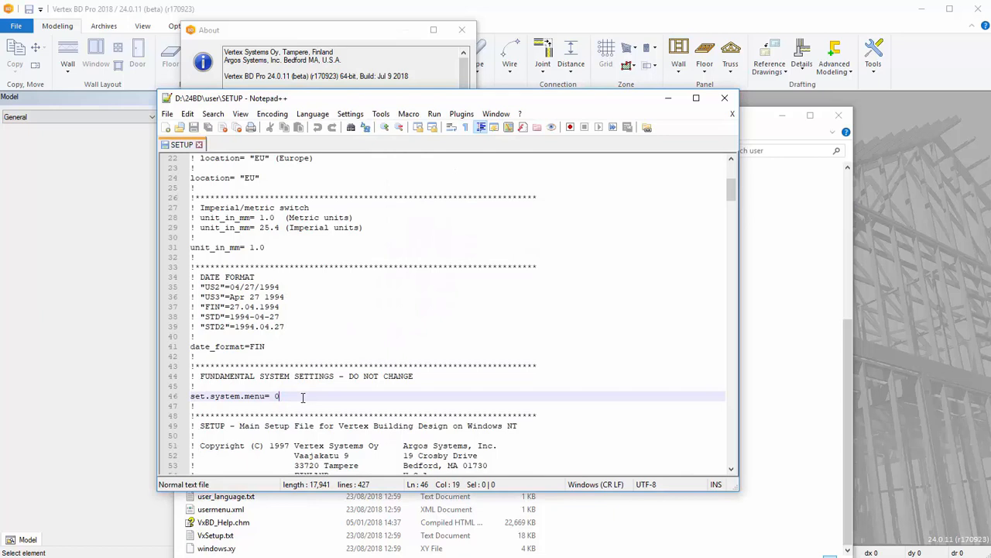
pyautogui.write('1')
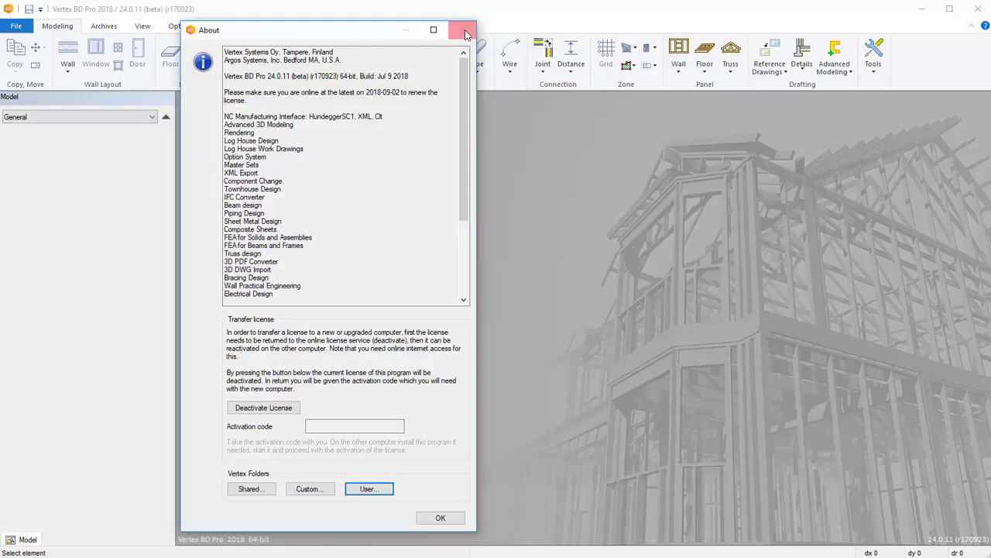
# Relaunch Vertex BD so the newly enabled System tab appears
pyautogui.click(465, 30)
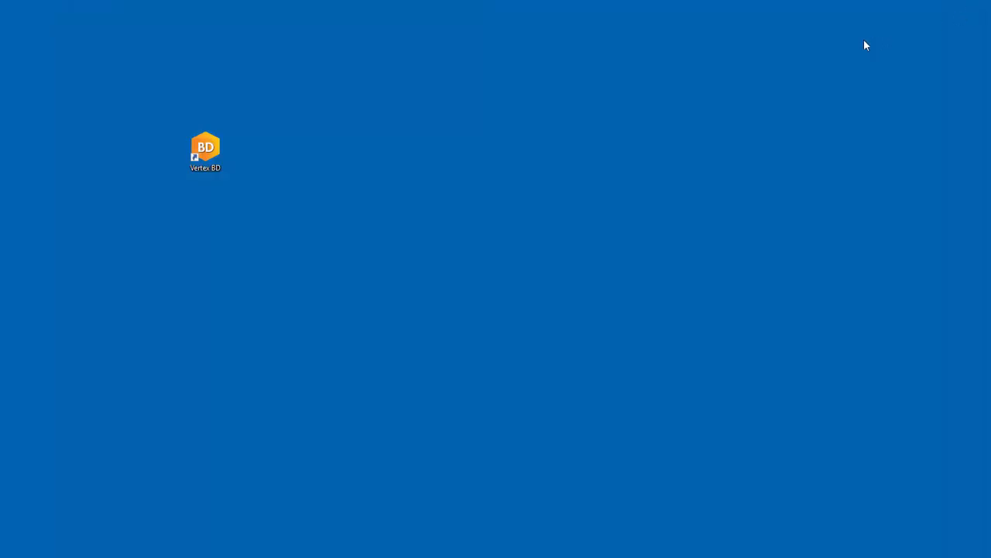
pyautogui.doubleClick(205, 147)
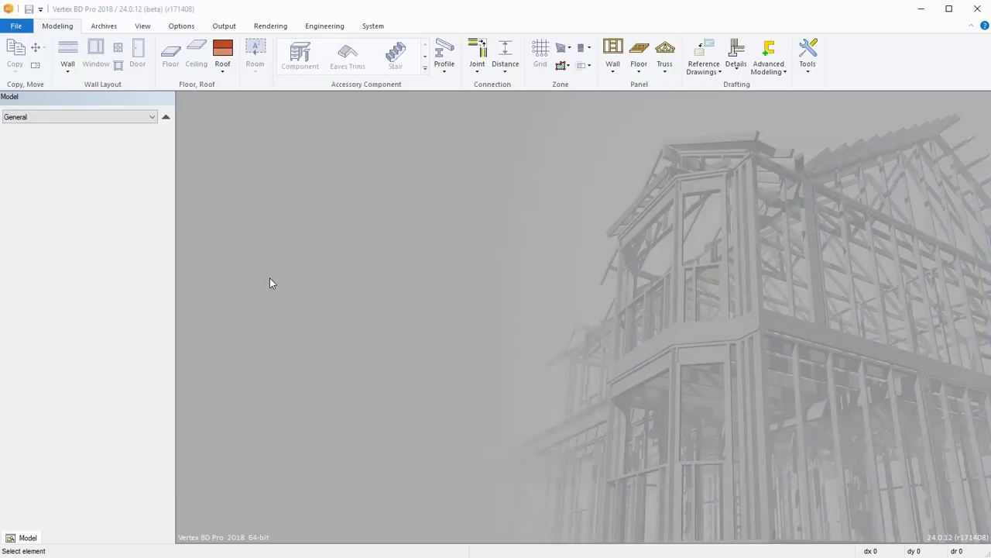
pyautogui.click(374, 26)
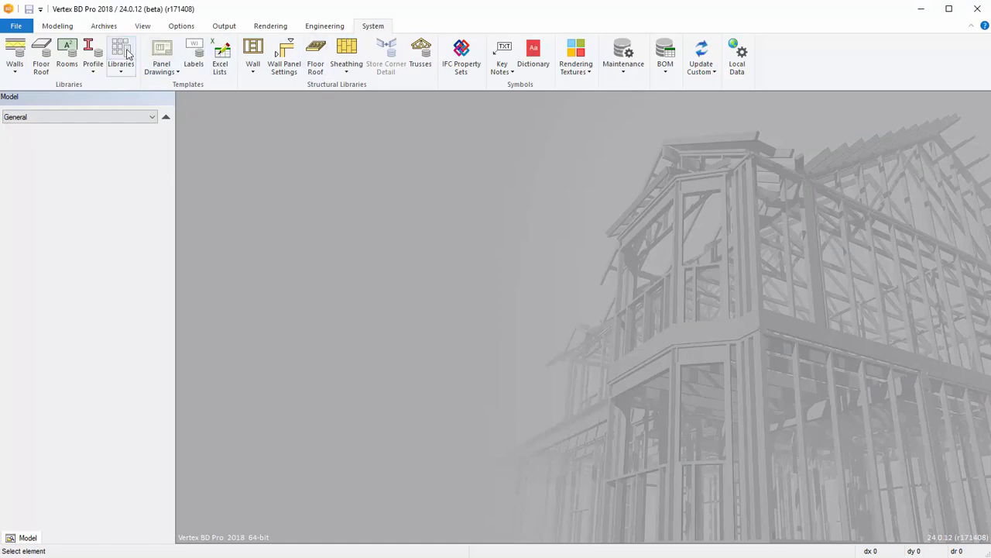
# Filter the Component Libraries list by description 'clt' to show 10 of 144 libraries
pyautogui.click(121, 58)
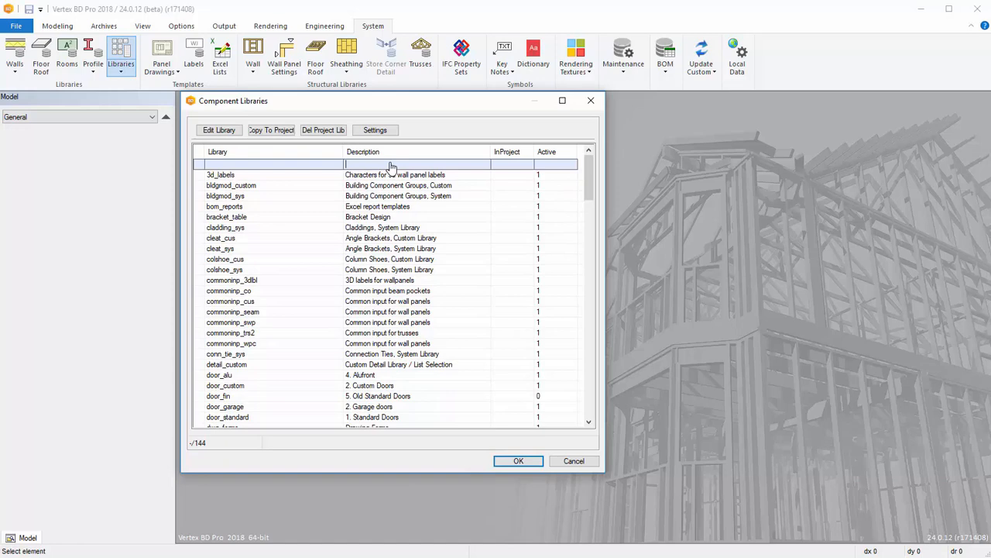
pyautogui.write('clt')
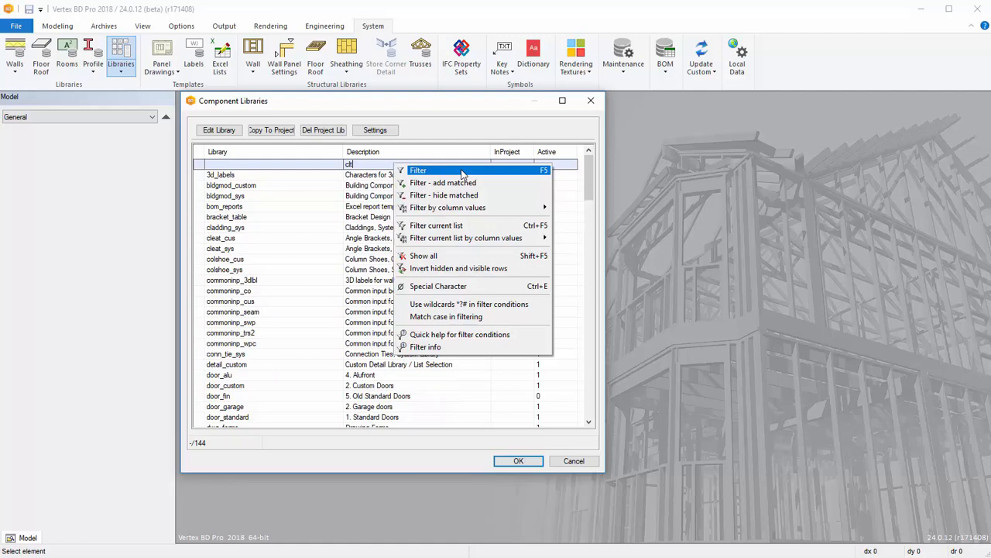
pyautogui.click(418, 170)
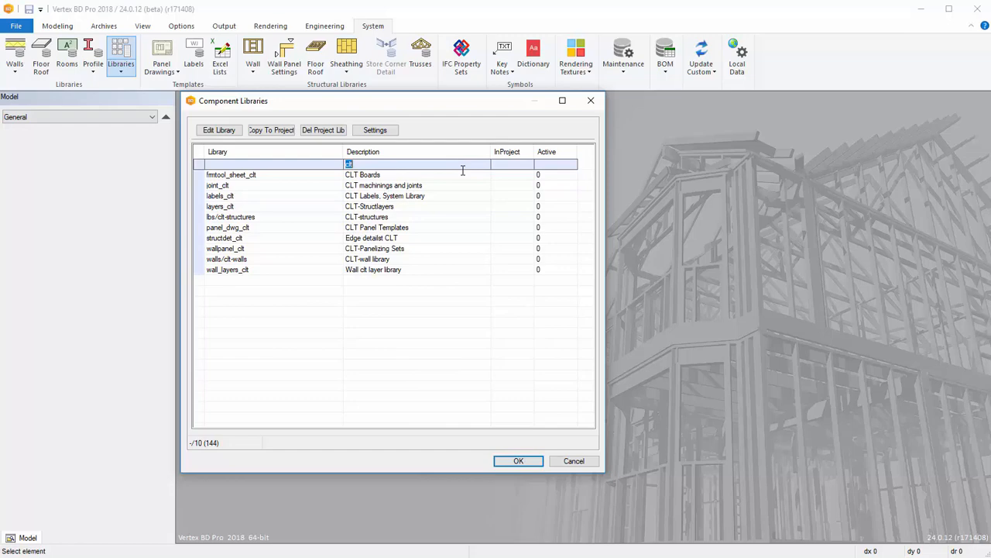
pyautogui.moveTo(463, 176)
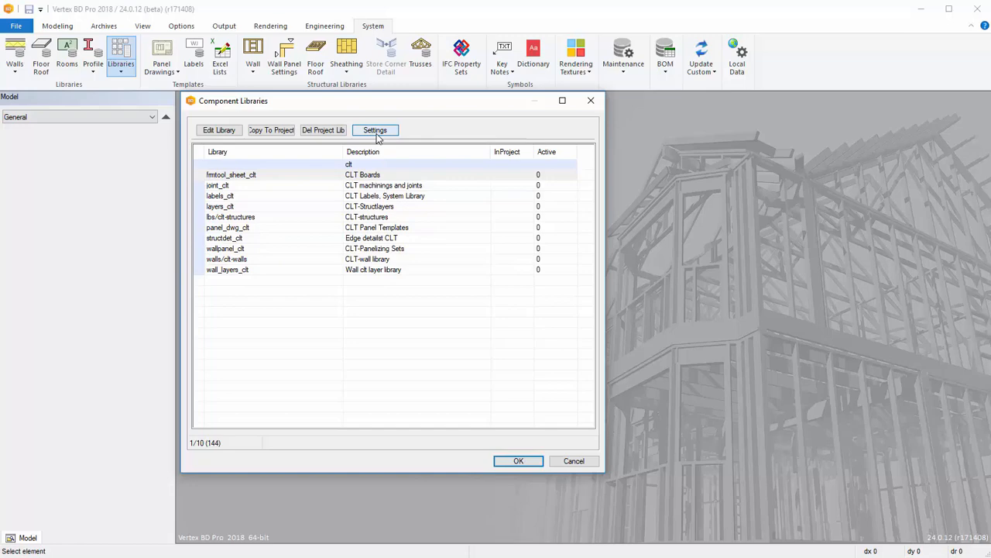
# Mark the CLT Boards and CLT machinings and joints libraries active and confirm the list
pyautogui.click(375, 129)
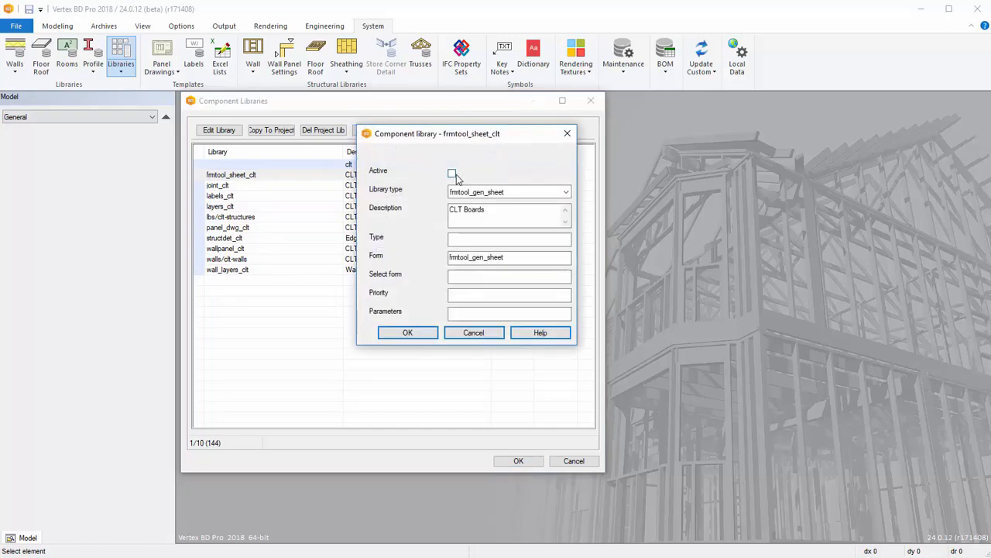
pyautogui.click(451, 173)
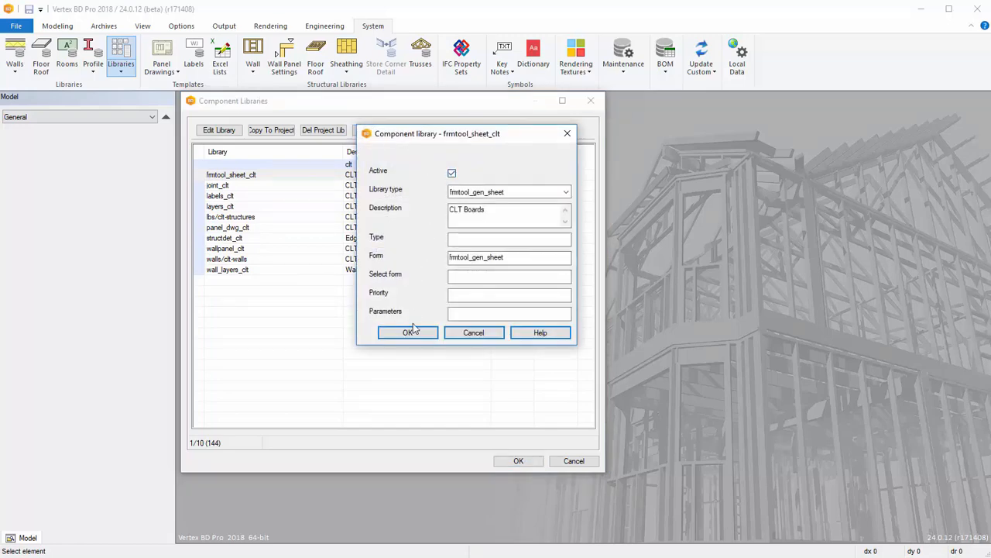
pyautogui.click(408, 332)
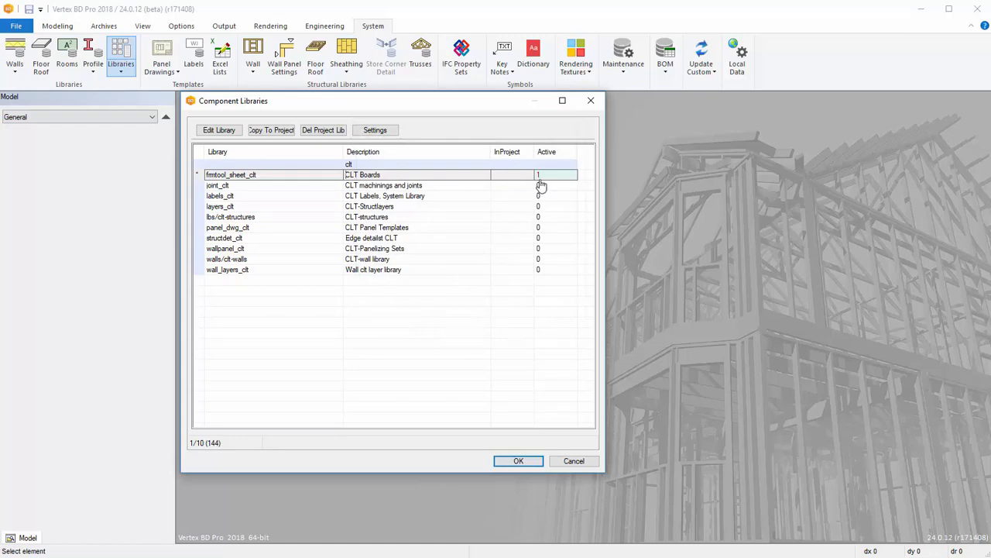
pyautogui.moveTo(424, 191)
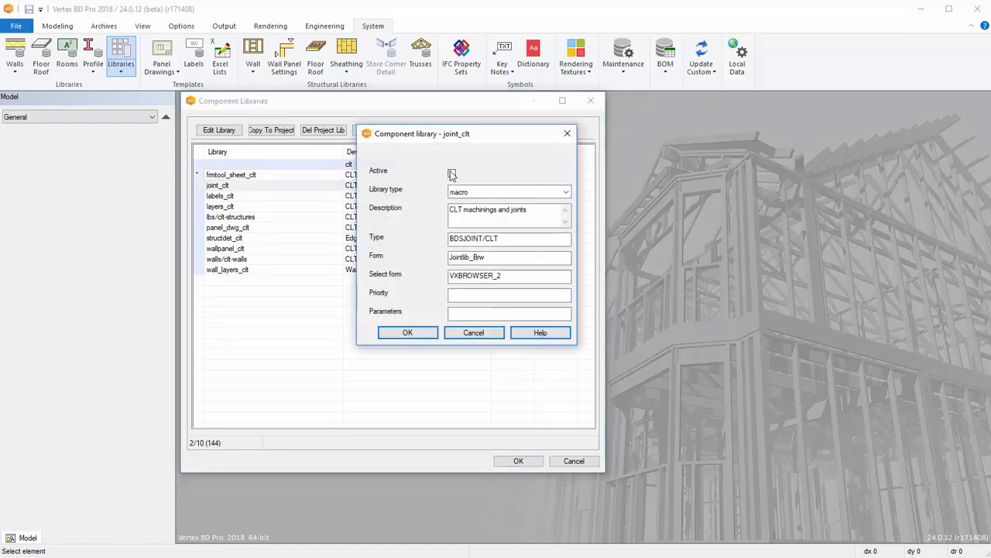
pyautogui.click(408, 332)
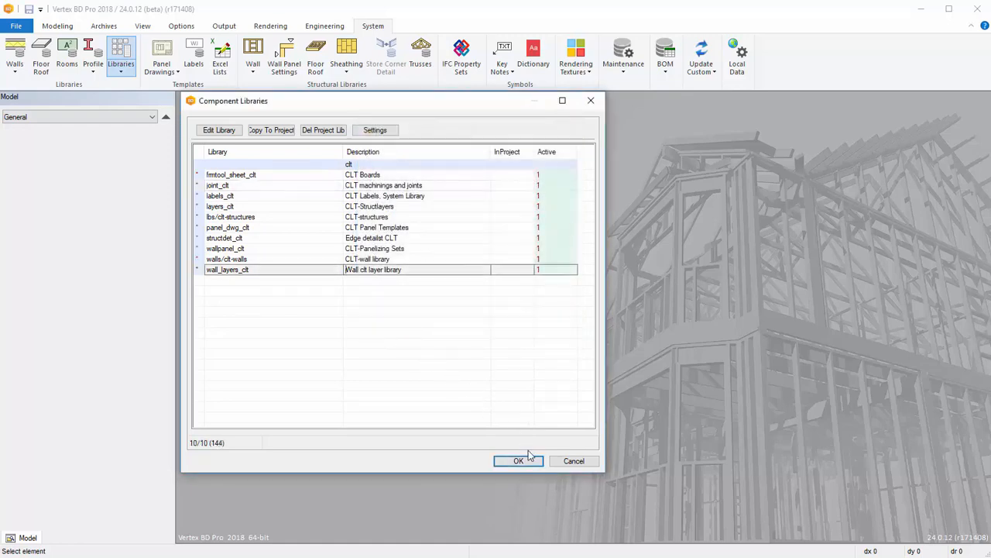
pyautogui.click(518, 460)
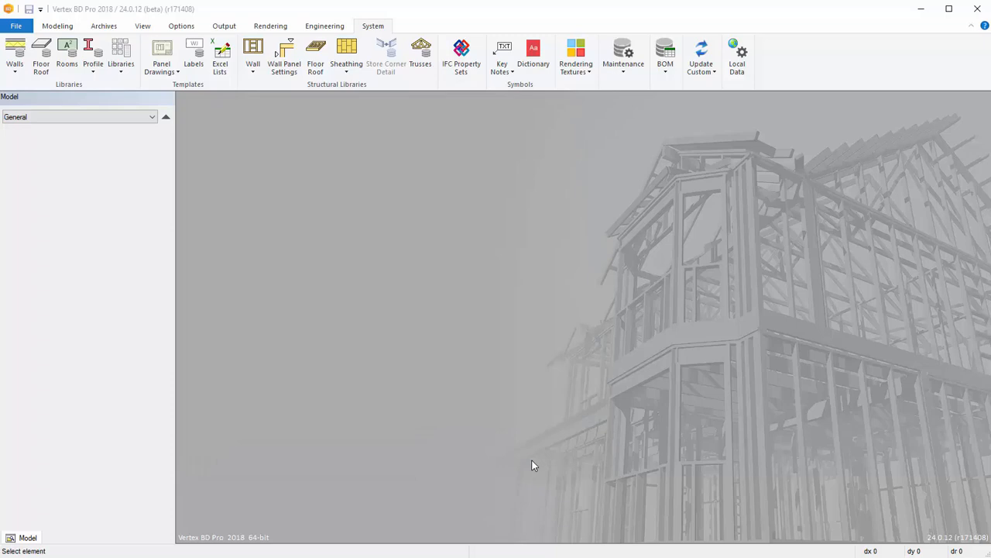
pyautogui.moveTo(197, 163)
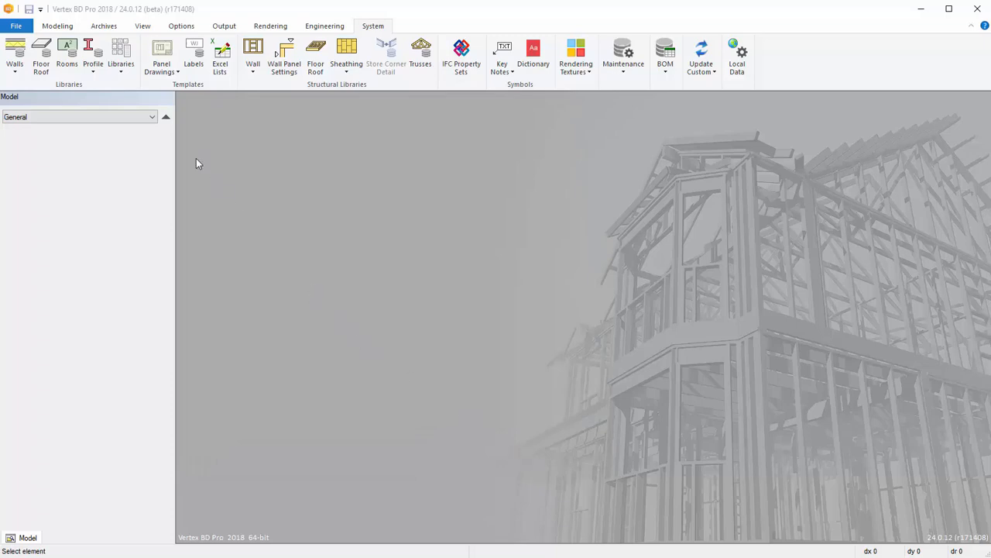
# Open the CLT-project ground floor wall layout
pyautogui.click(15, 25)
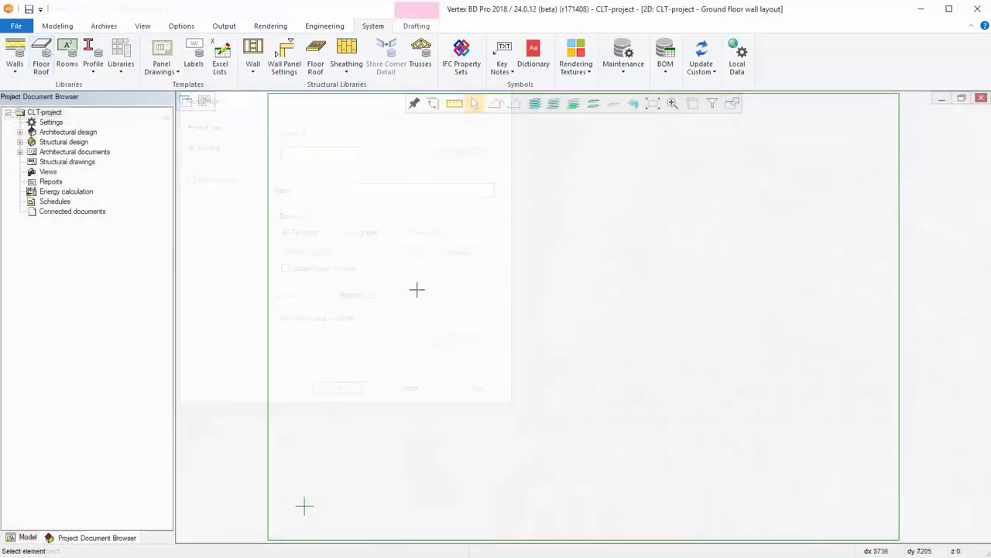
# Start a wall from Modeling and show the CLT Exterior Walls types in the wall library
pyautogui.click(57, 25)
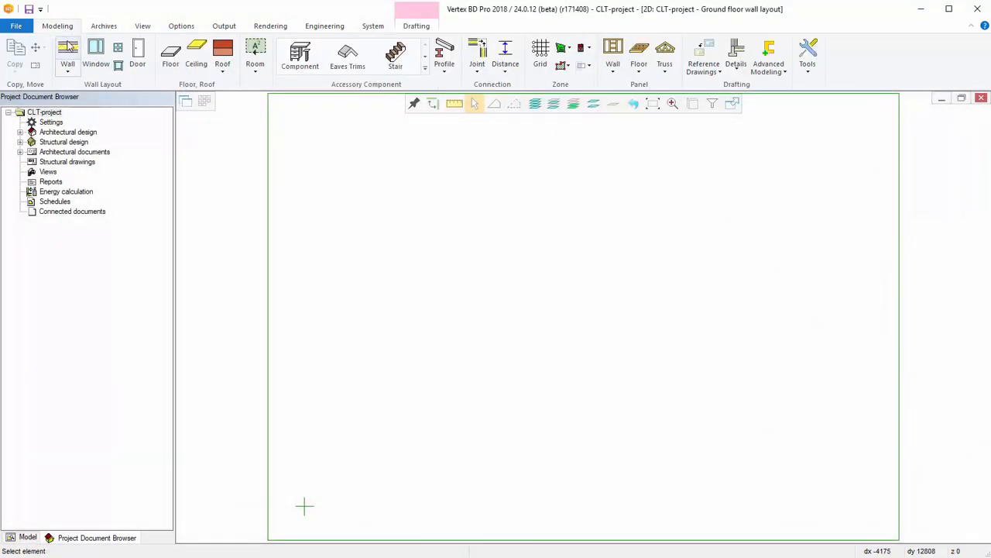
pyautogui.click(68, 50)
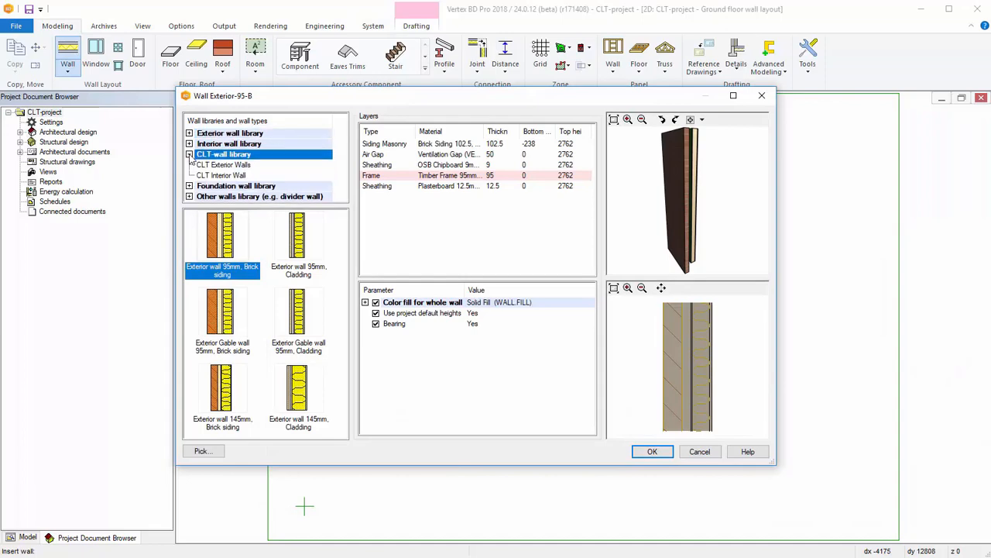
pyautogui.click(224, 165)
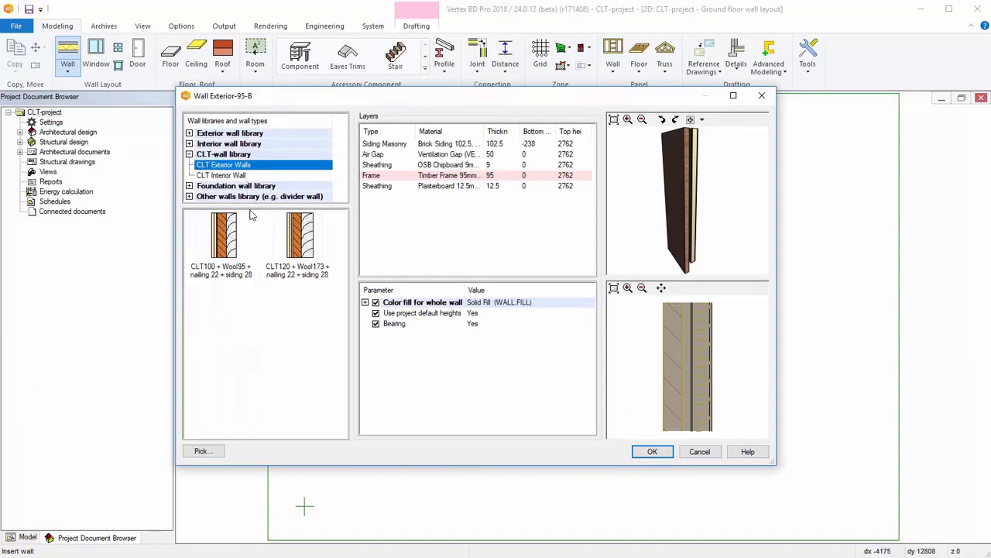